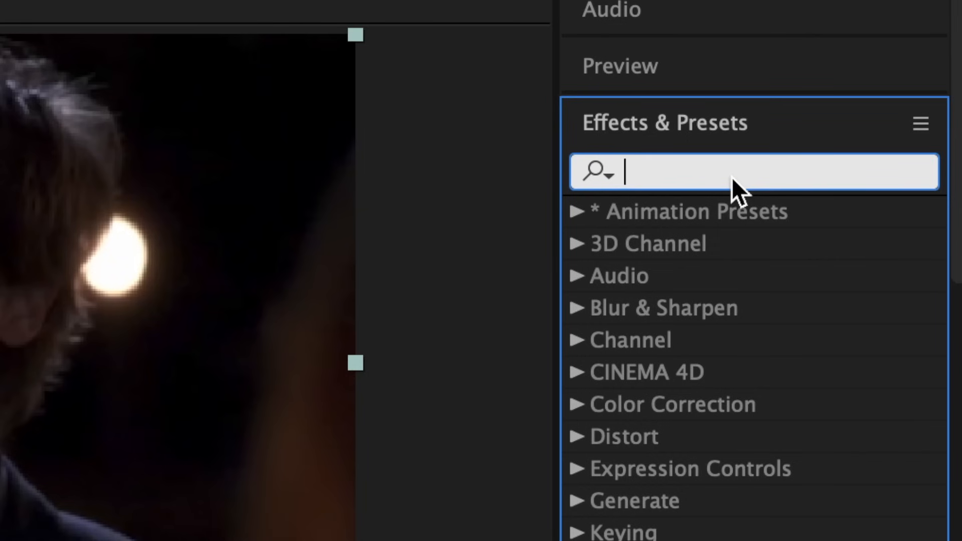
Find Magic Bullet Looks in Effects & Presets by searching 'magi'.
text(magi)
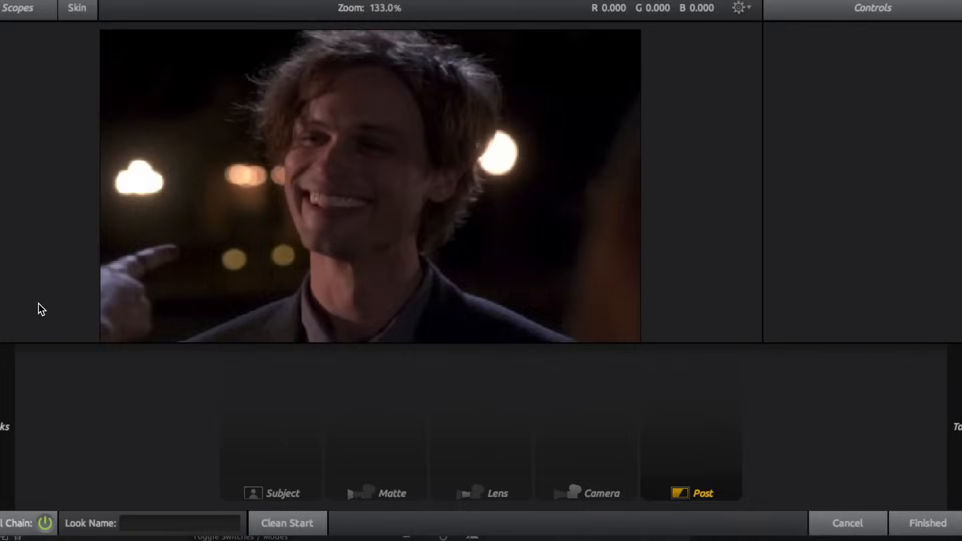
Show the Subject stage tools in the Looks tool browser.
click(690, 492)
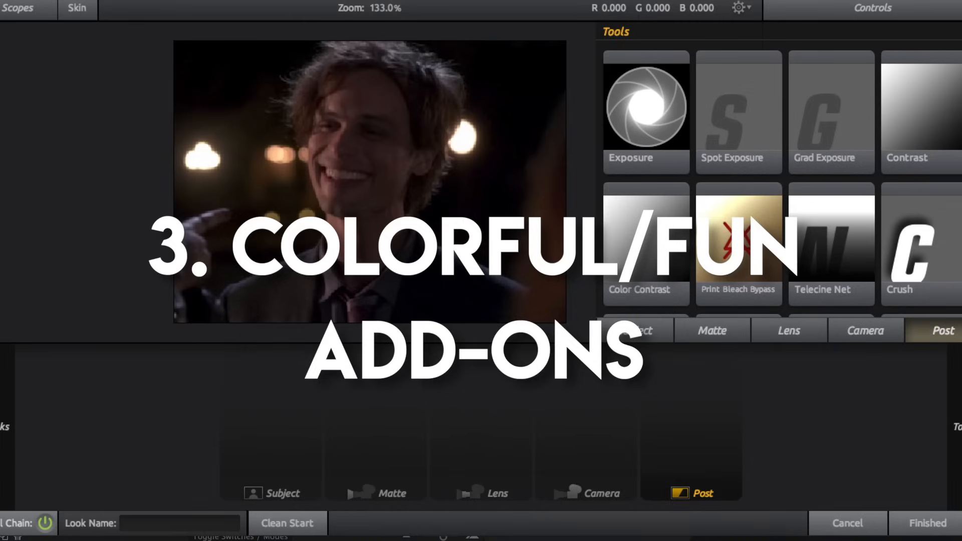
click(634, 330)
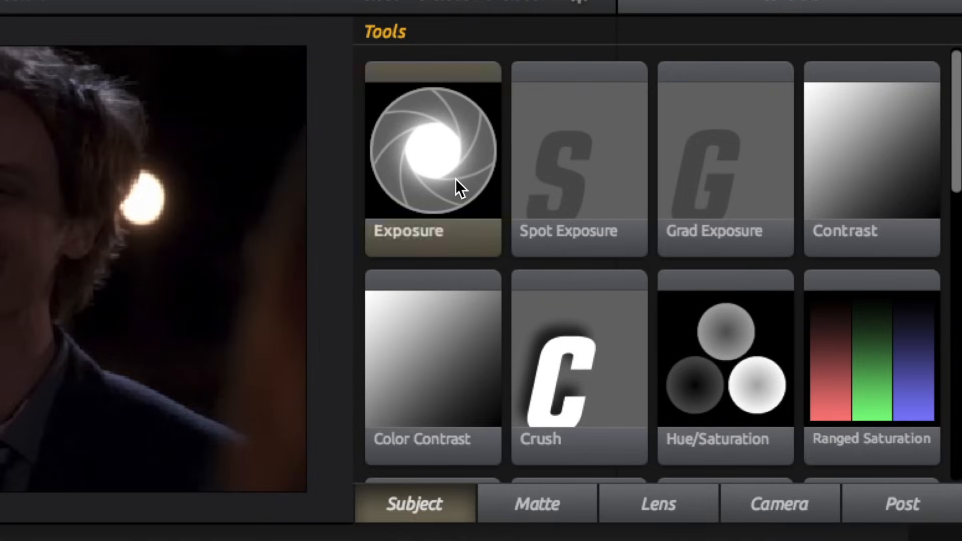
Add an enabled Exposure tool to the Subject stage of the look chain.
click(432, 150)
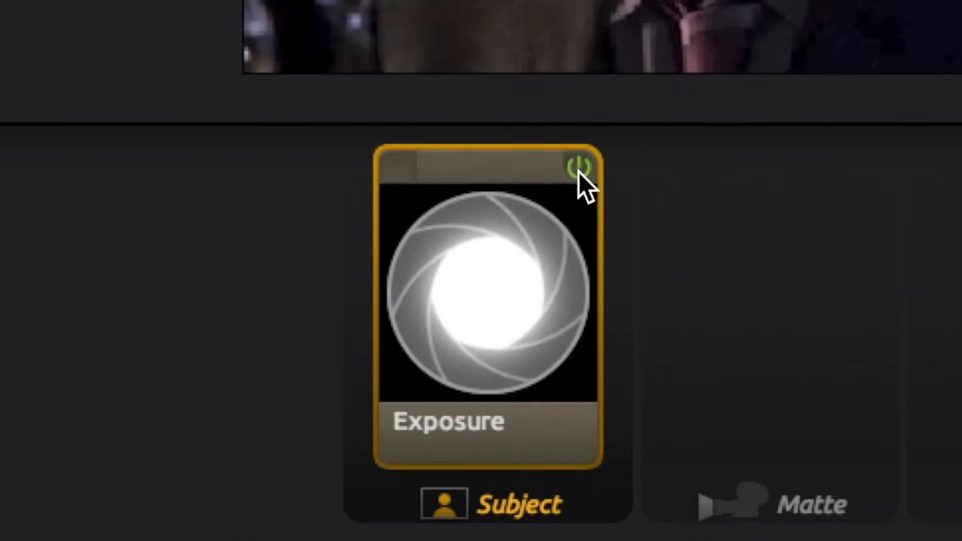
mouse_move(497, 230)
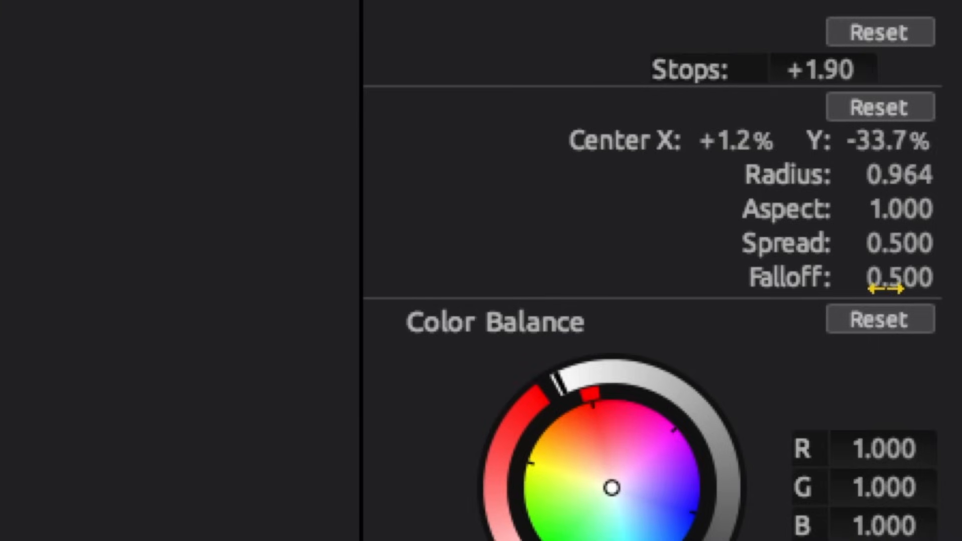
mouse_move(580, 502)
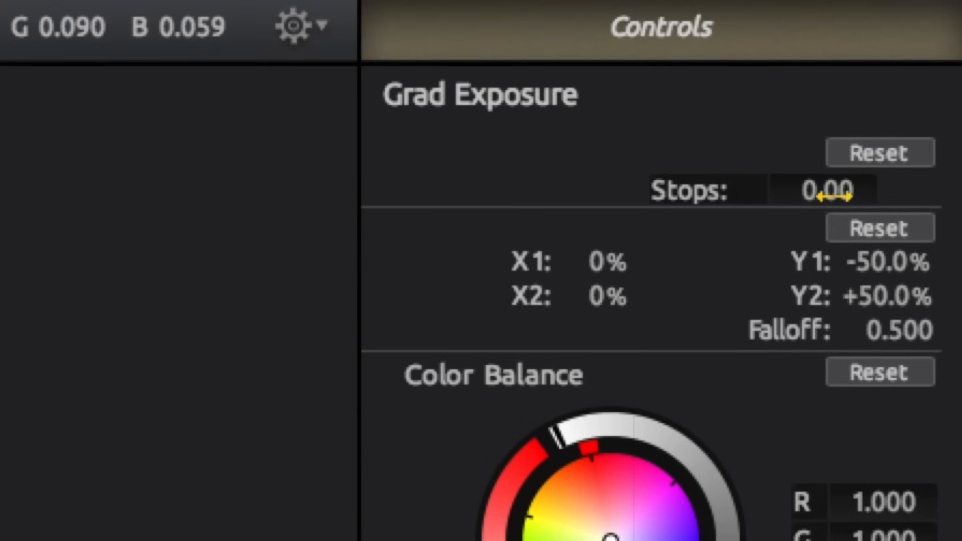
Set the Grad Exposure Stops strength for the vertical exposure gradient.
drag(822, 190, 846, 190)
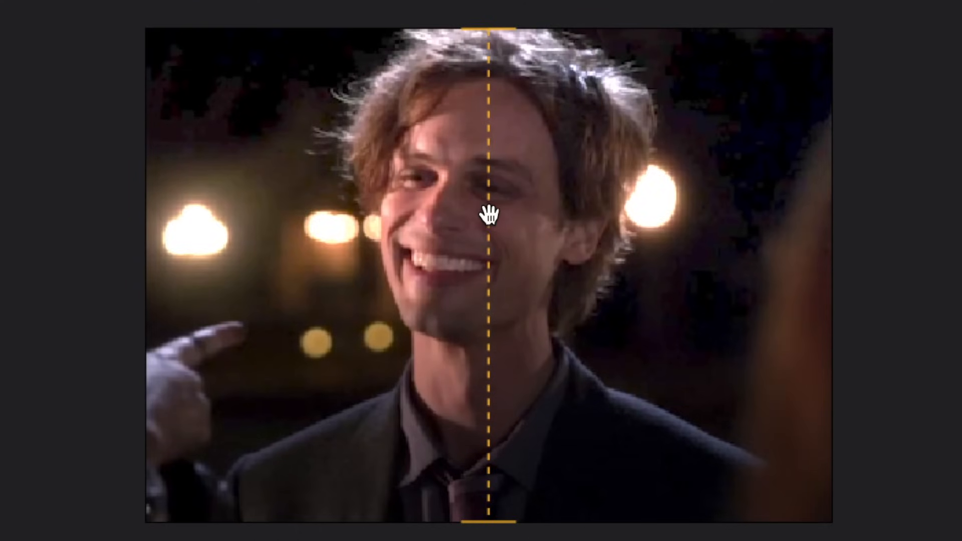
mouse_move(212, 298)
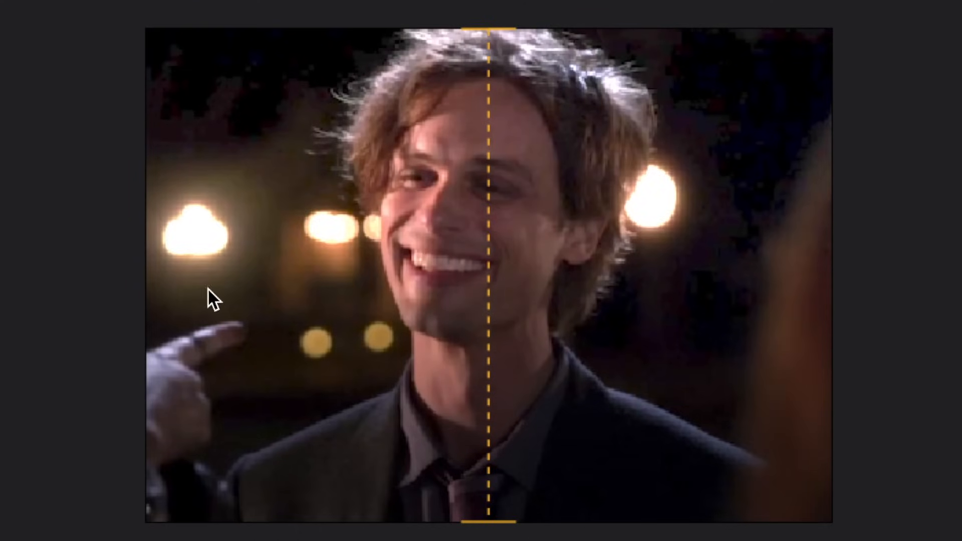
mouse_move(561, 252)
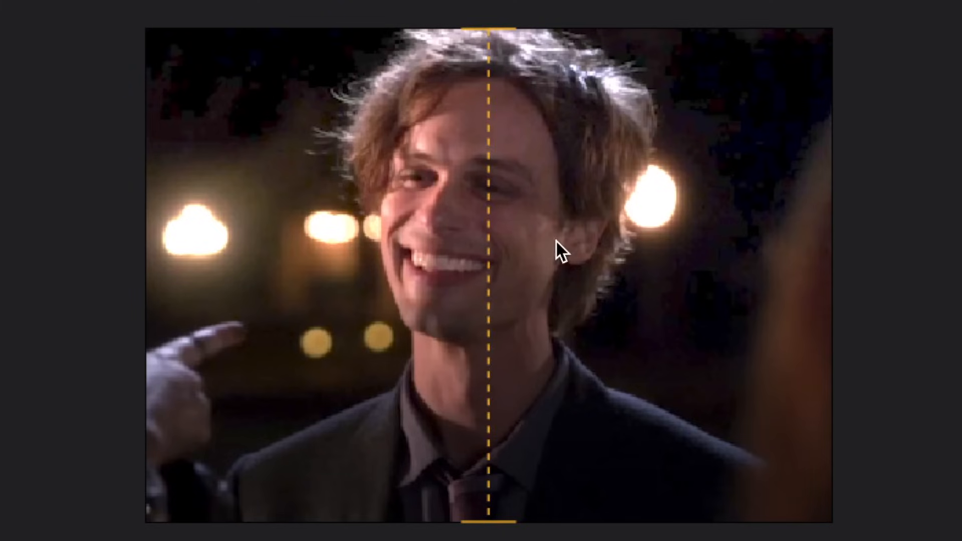
mouse_move(493, 283)
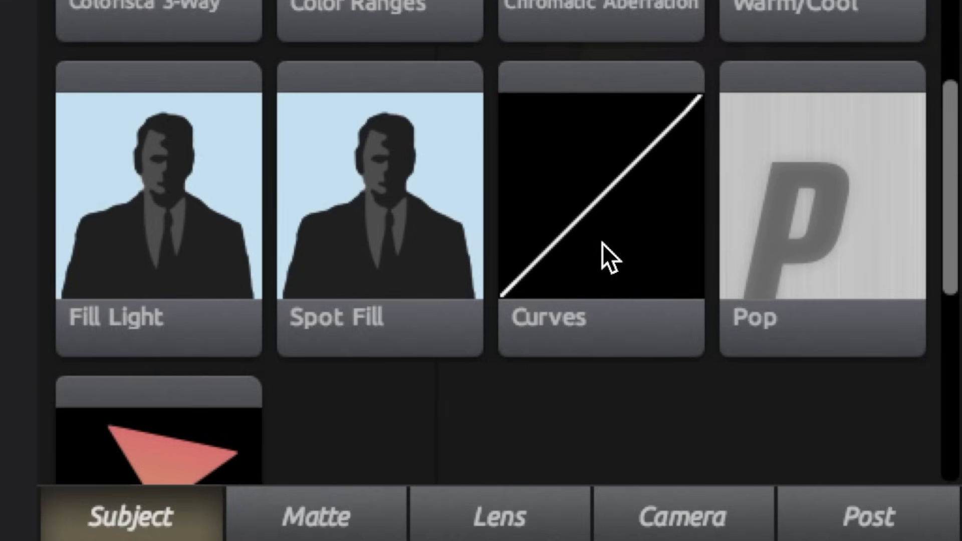
Add a Curves tool to the Subject chain after Fill Light.
click(599, 203)
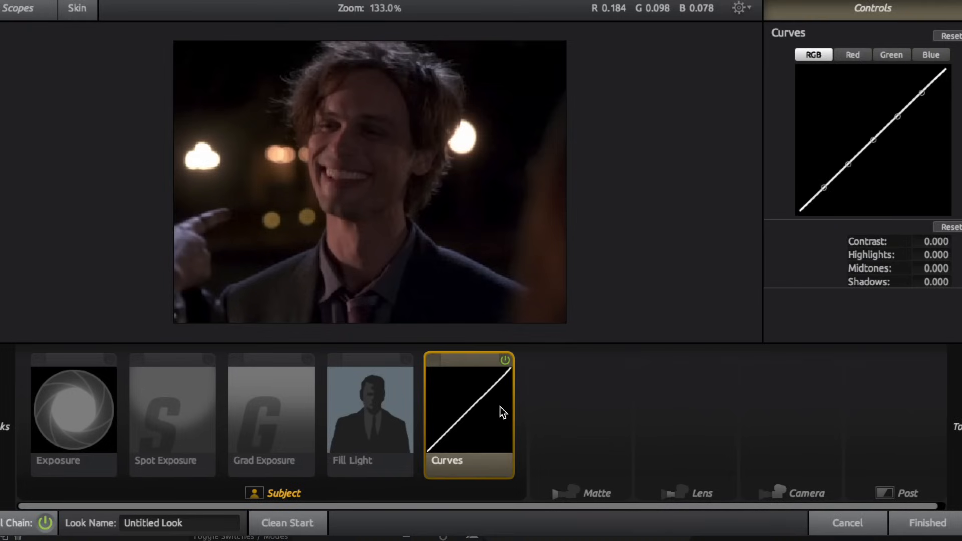
mouse_move(876, 189)
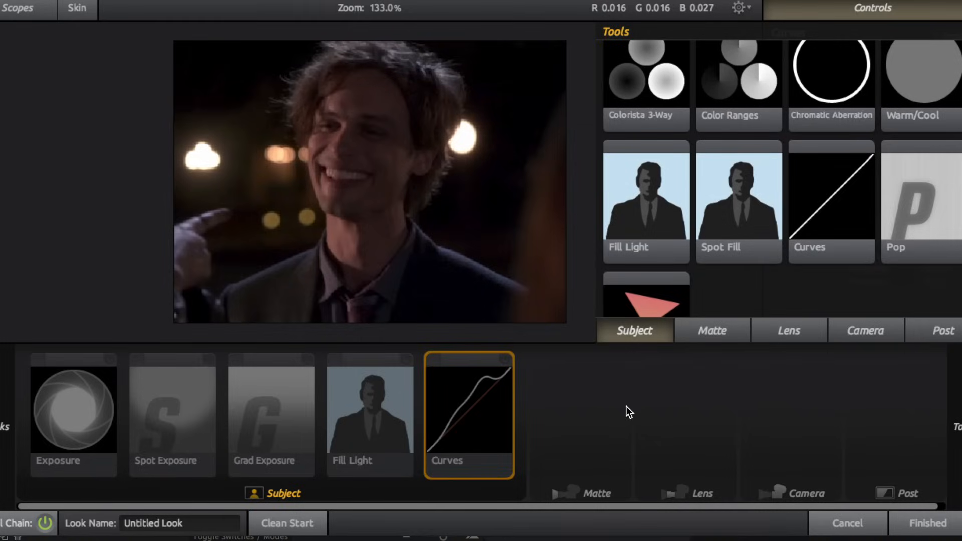
mouse_move(728, 327)
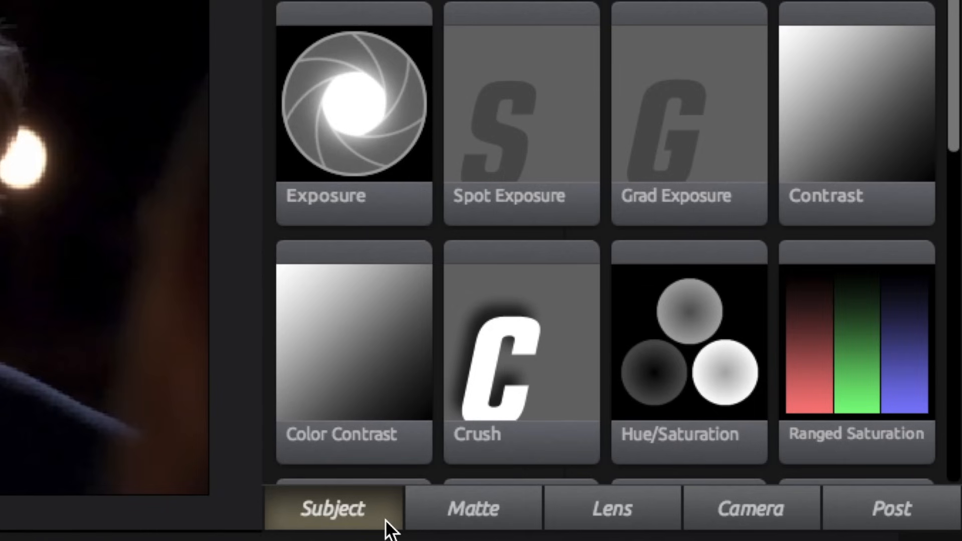
mouse_move(912, 523)
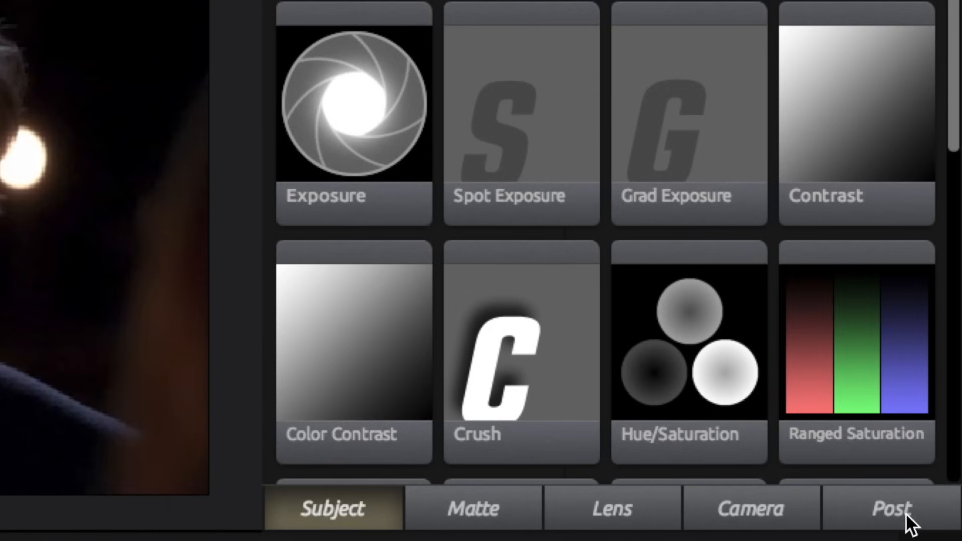
Add Ranged HSL in the Post stage and adjust a colour range's hue and saturation.
click(889, 507)
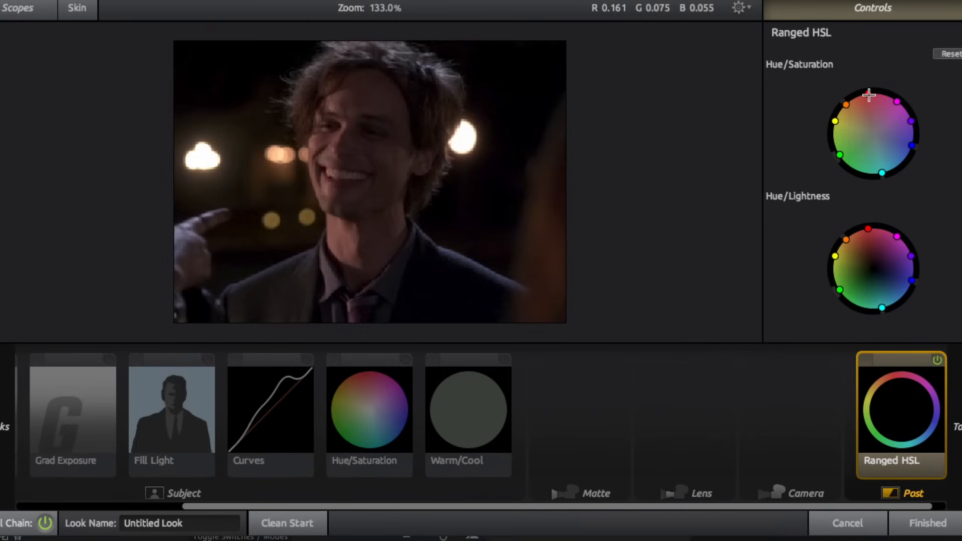
mouse_move(857, 133)
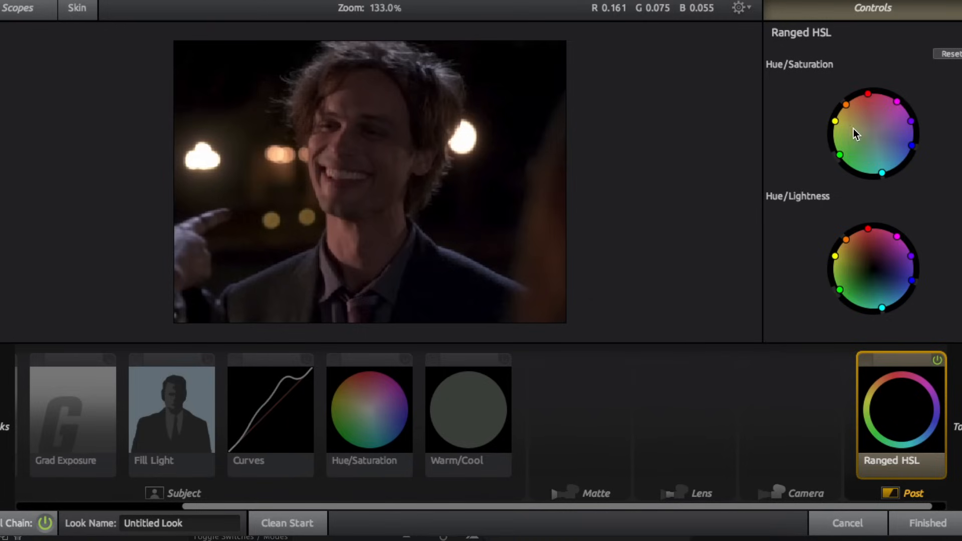
mouse_move(902, 138)
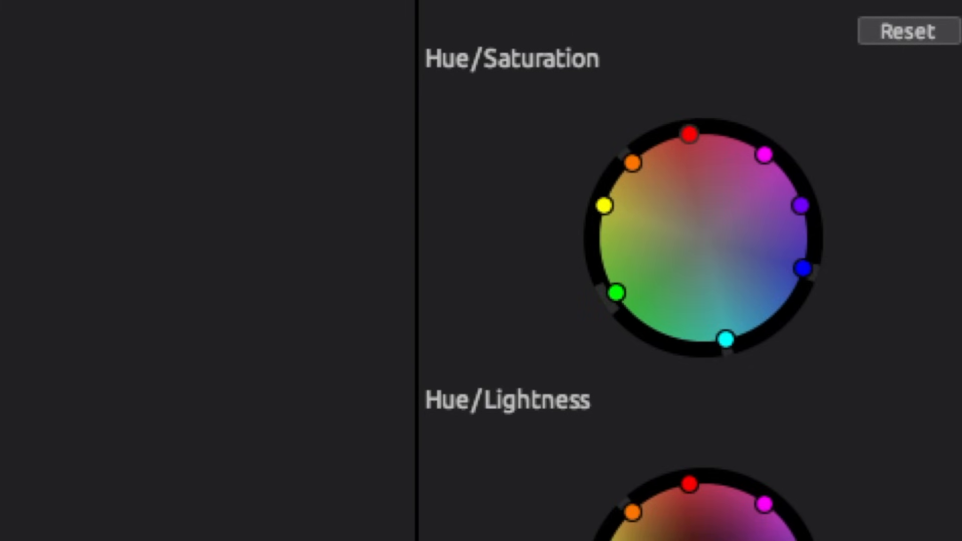
drag(689, 133, 690, 122)
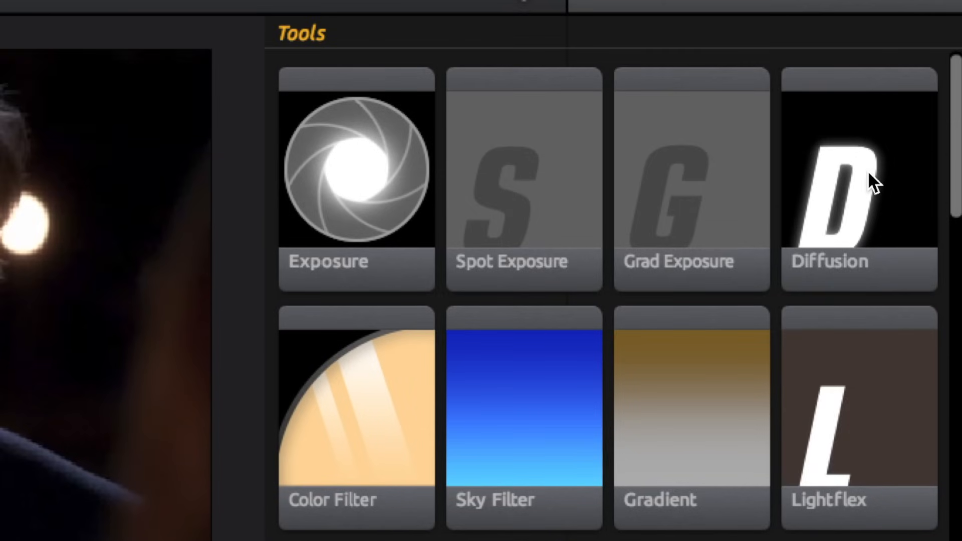
Add Diffusion with Highlights Only at 14% and tint its glow pale violet.
click(858, 185)
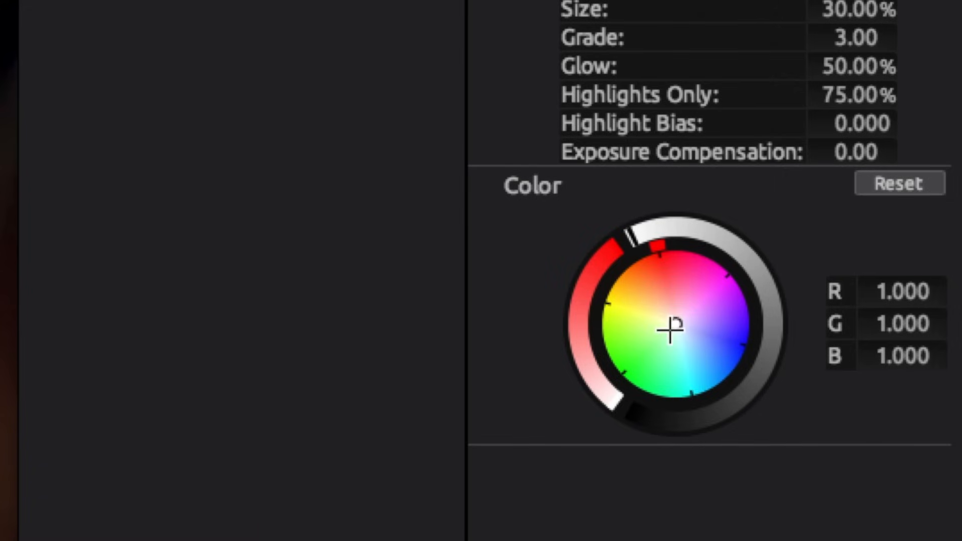
drag(670, 330, 723, 313)
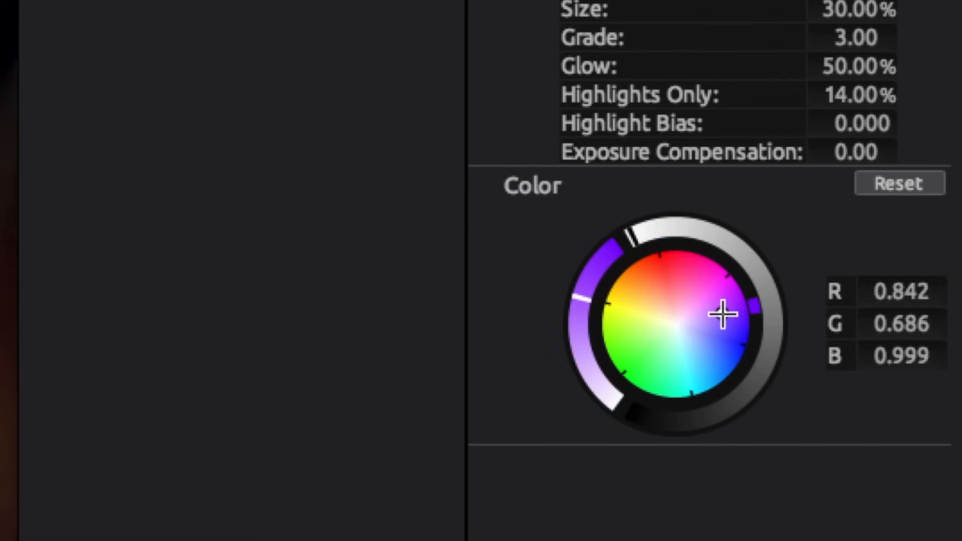
click(619, 501)
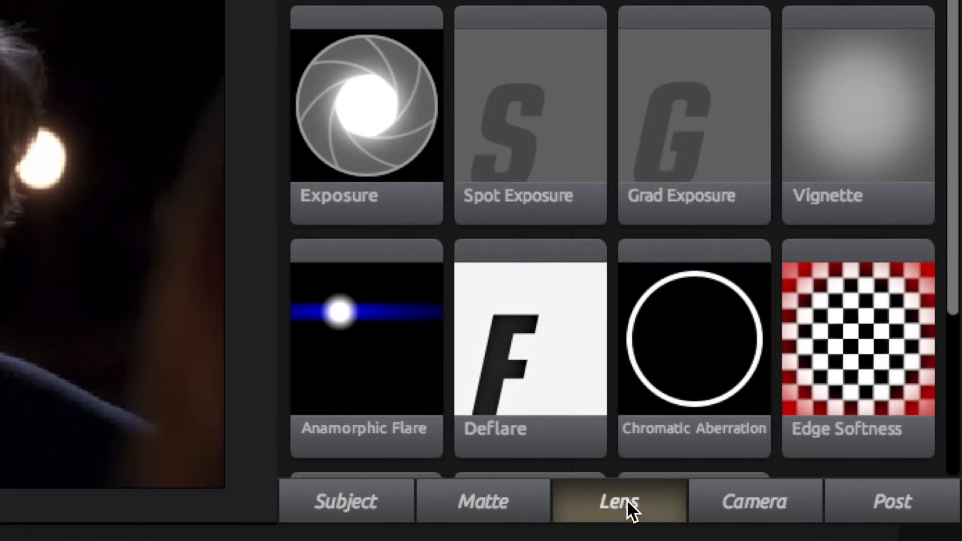
Add a Haze/Flare lens tool with reflection on and a warm orange tint.
click(361, 341)
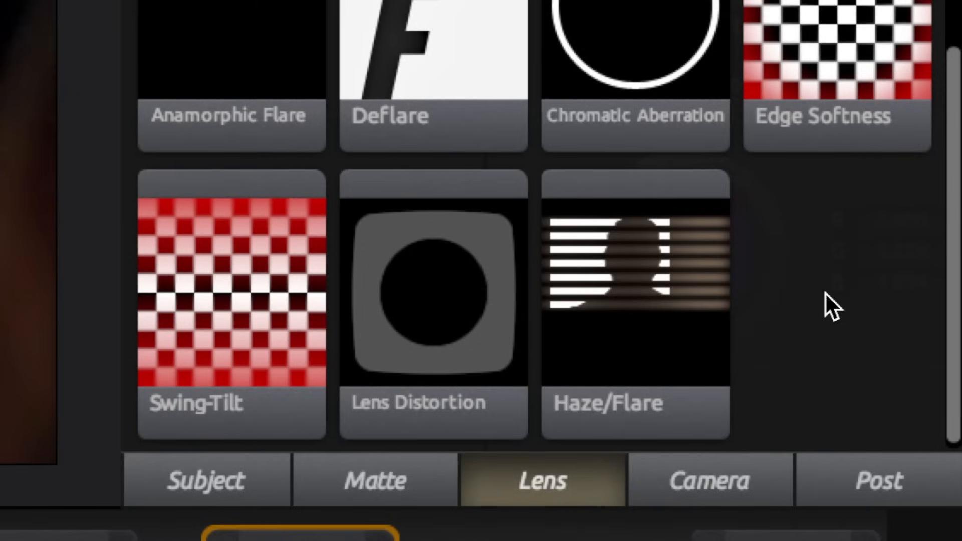
mouse_move(651, 326)
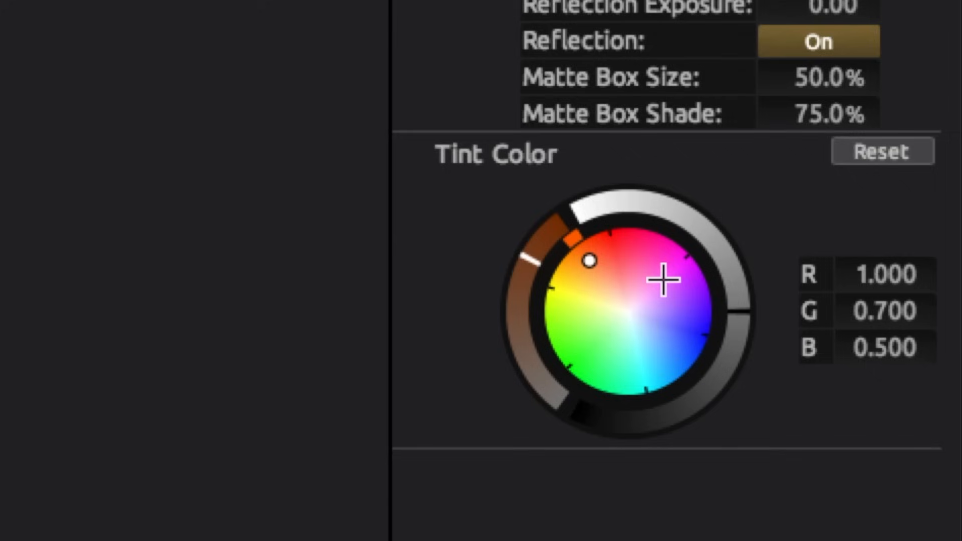
drag(592, 260, 666, 257)
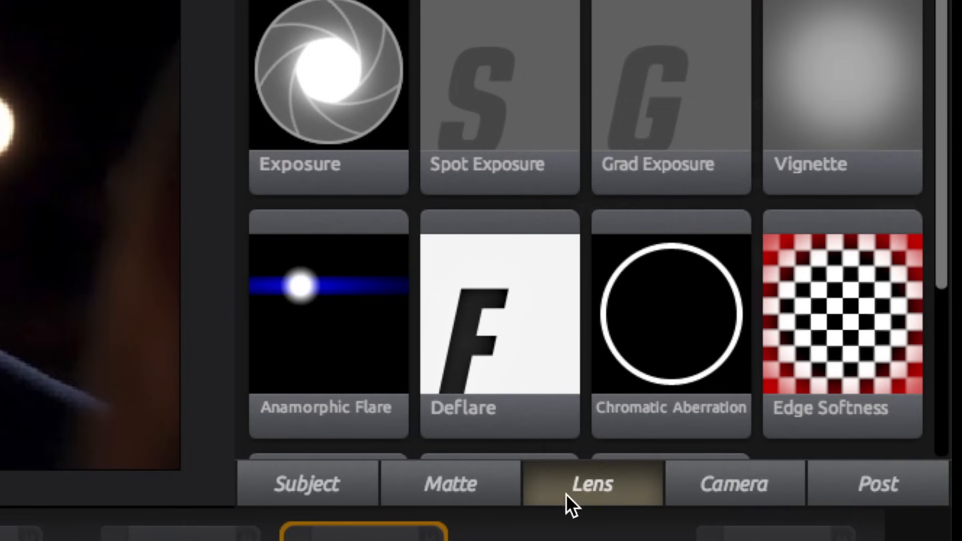
mouse_move(625, 488)
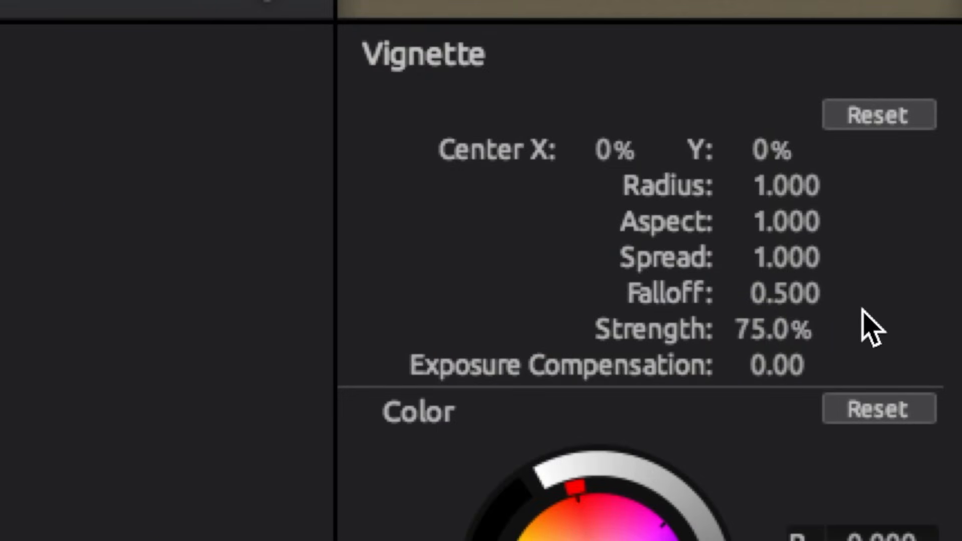
mouse_move(884, 239)
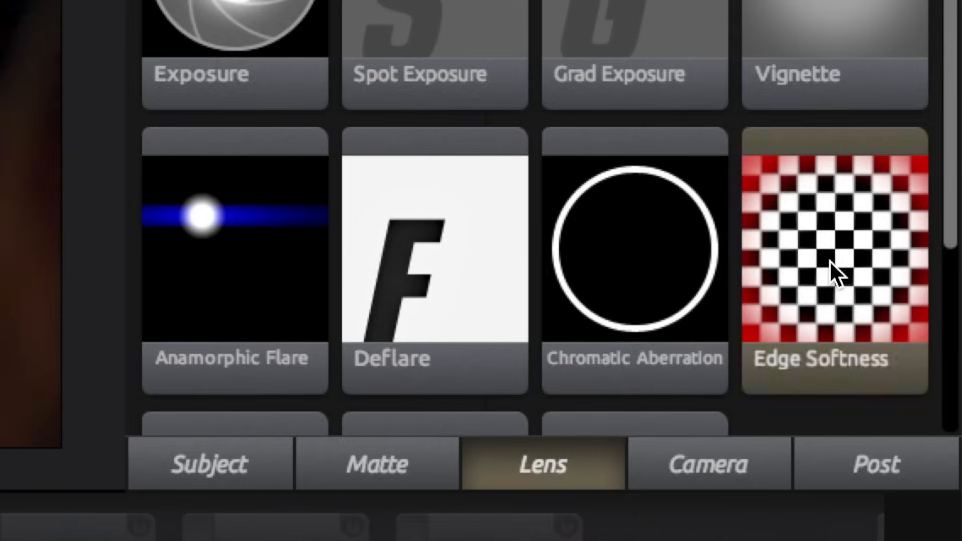
Add Chromatic Aberration with a +1.560 red/cyan shift to the look.
click(834, 251)
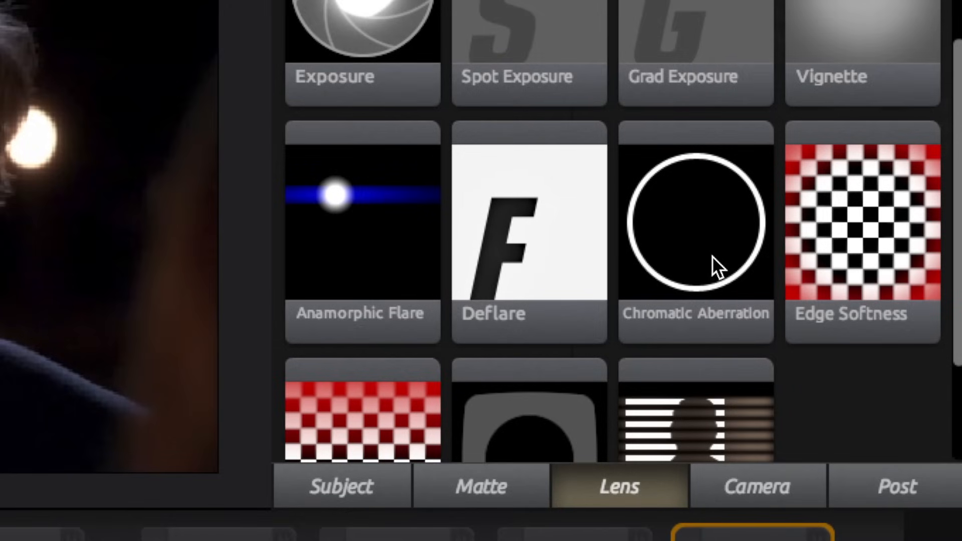
click(695, 224)
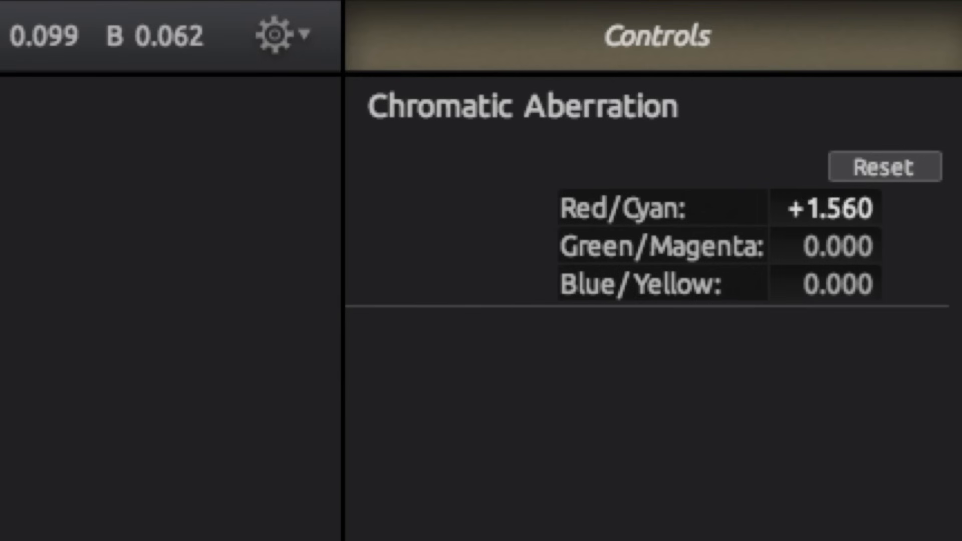
click(884, 167)
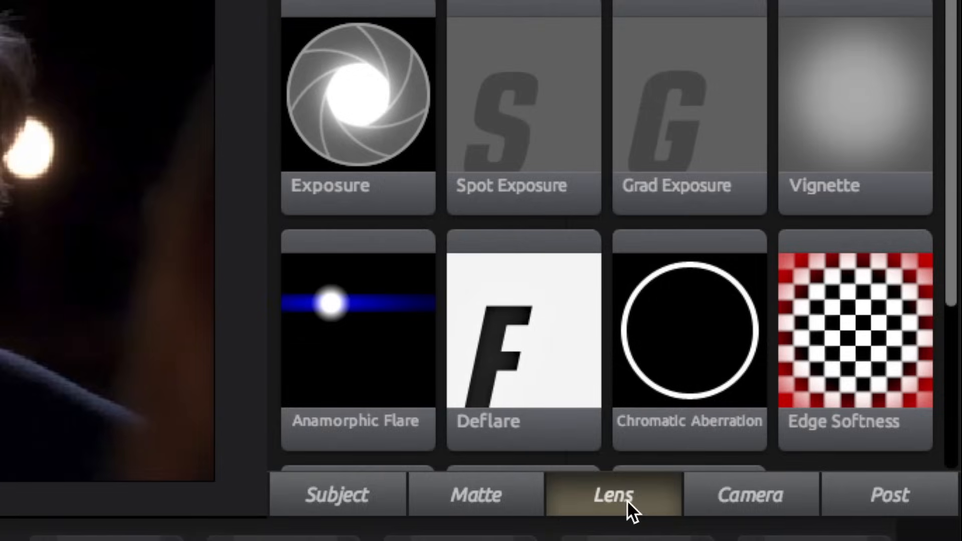
click(336, 494)
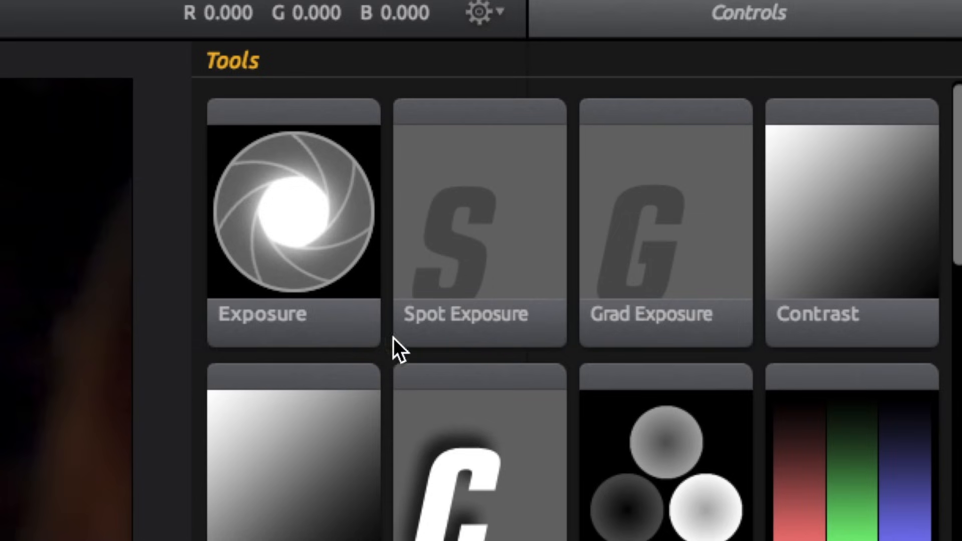
mouse_move(647, 301)
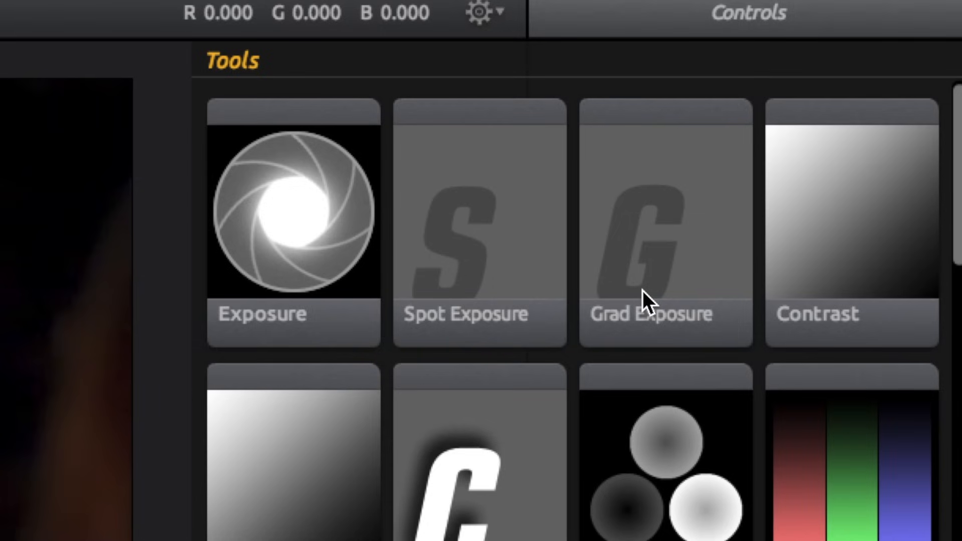
mouse_move(512, 276)
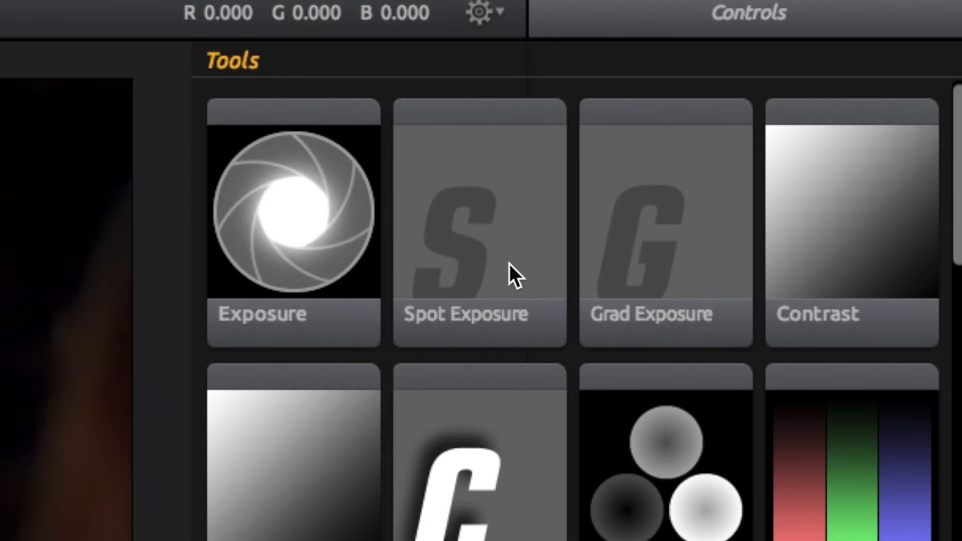
Add a Spot Exposure adjustment to the Subject stage.
click(479, 220)
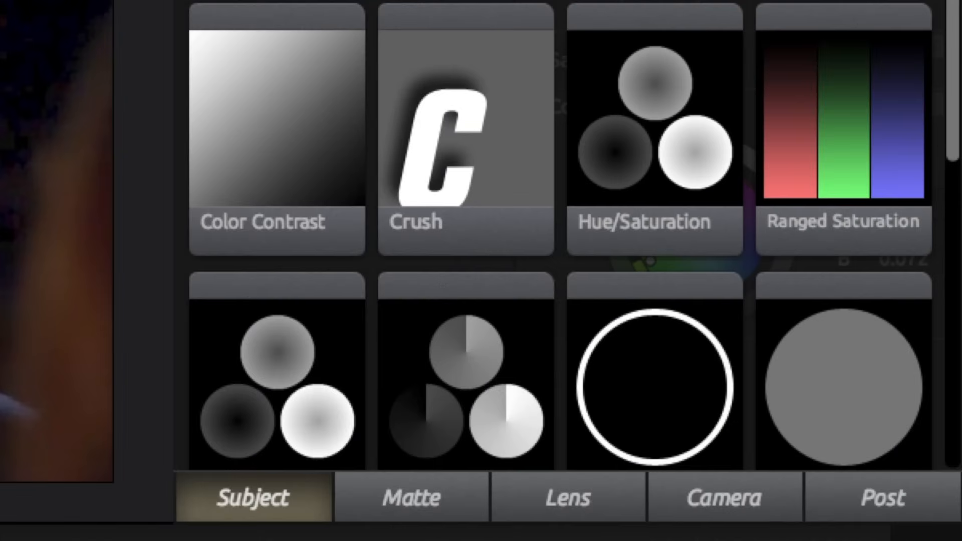
Add Ranged HSL in the Post stage and shift a hue point on its wheel.
click(881, 497)
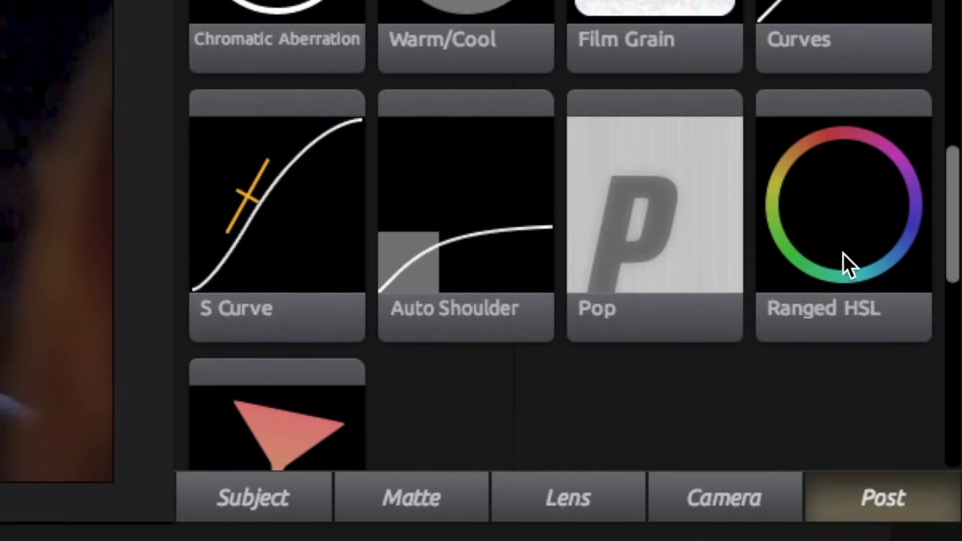
click(843, 208)
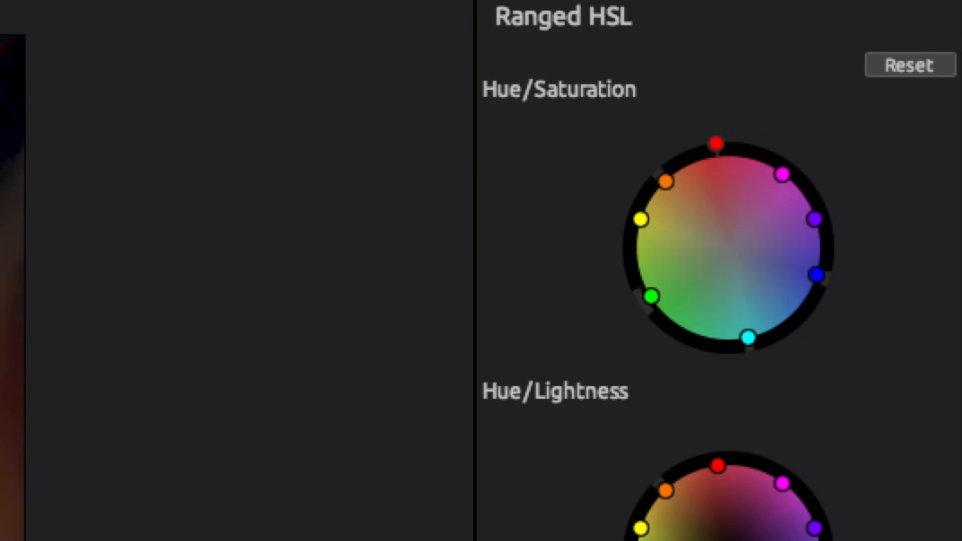
drag(667, 181, 643, 178)
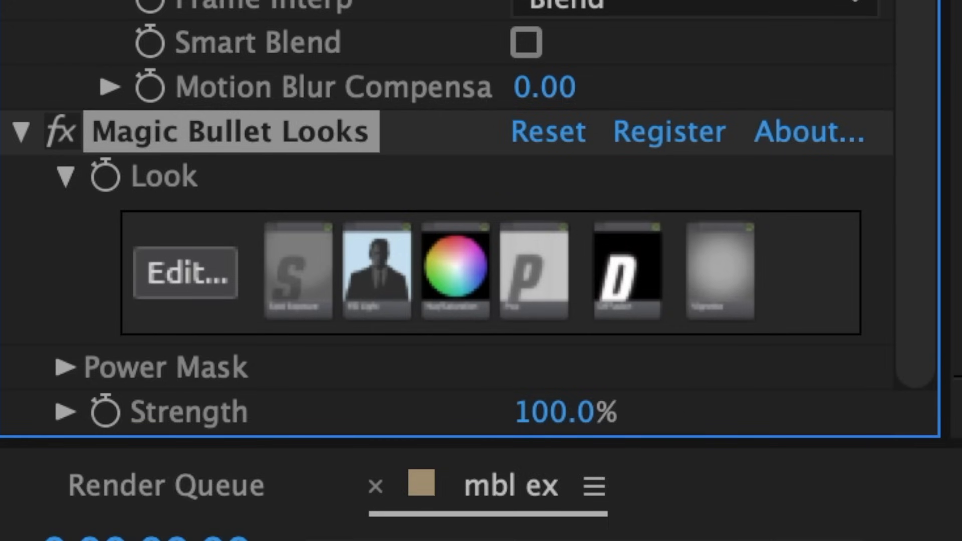
Lower the Magic Bullet Looks Strength from 100% to 77%.
drag(564, 410, 534, 411)
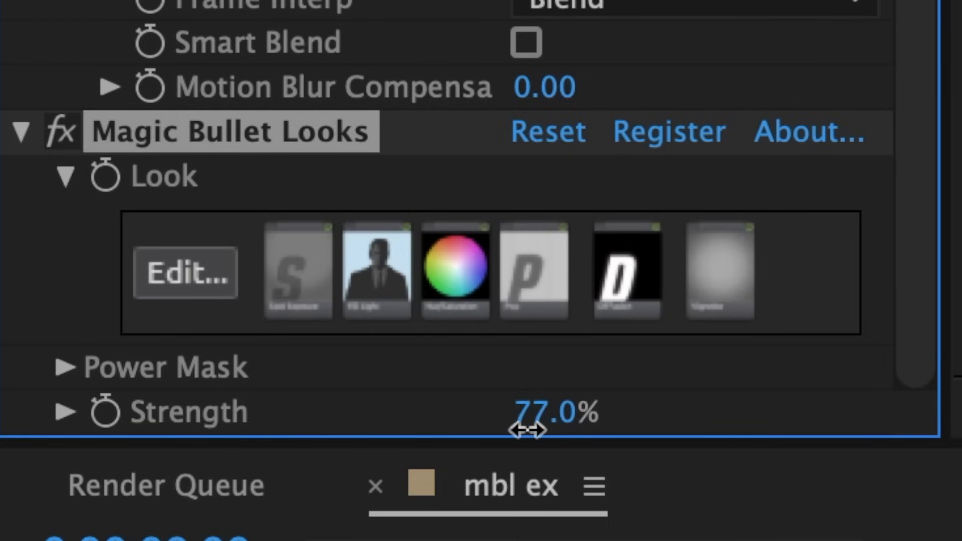